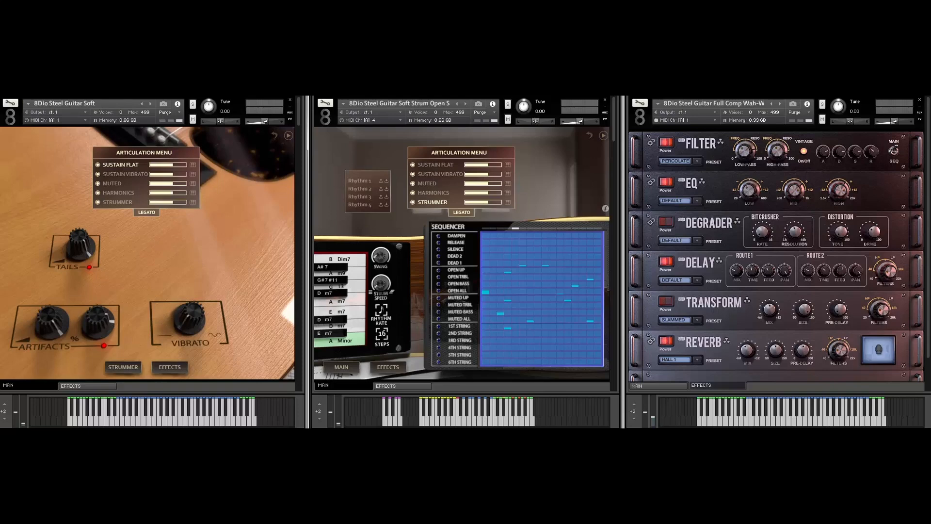
mouse_move(182, 273)
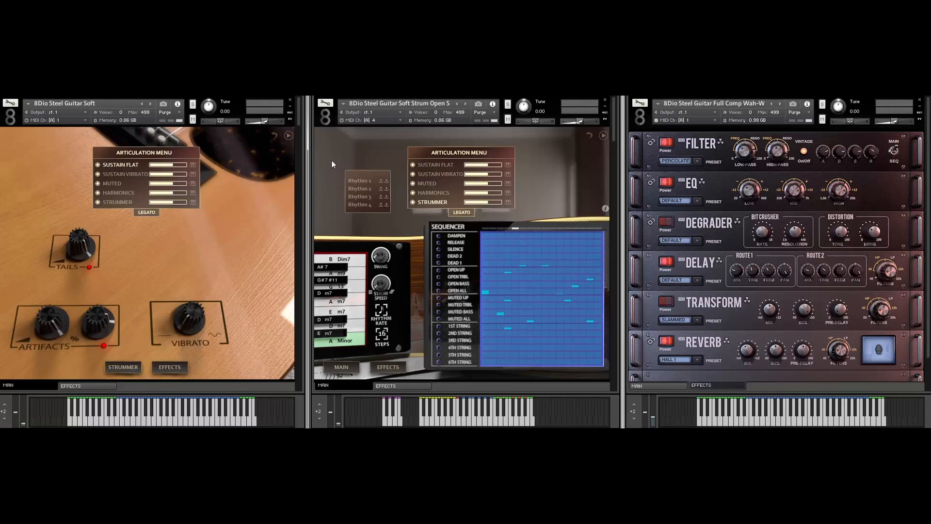
mouse_move(86, 147)
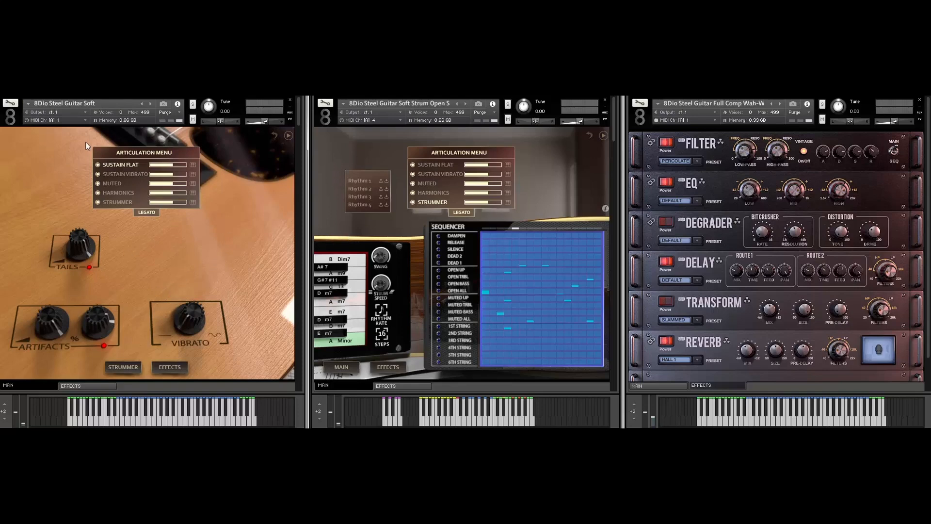
mouse_move(181, 191)
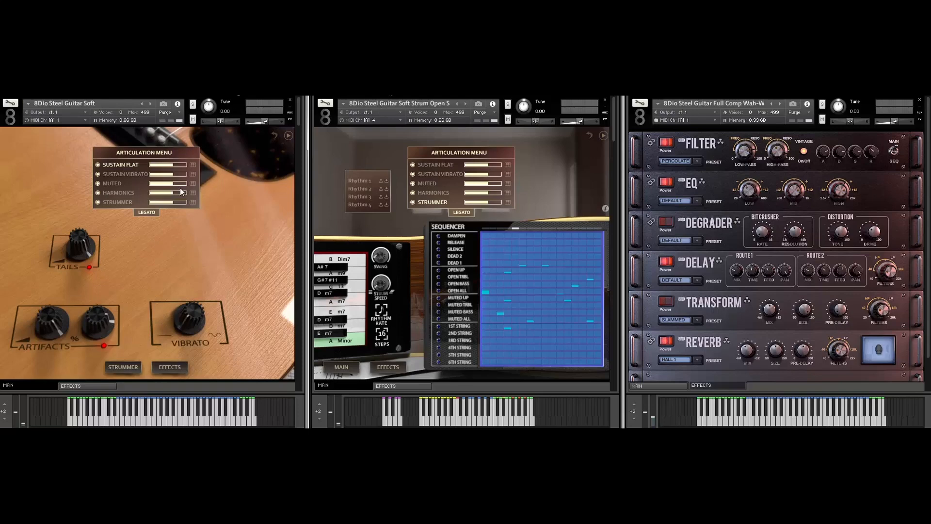
mouse_move(139, 147)
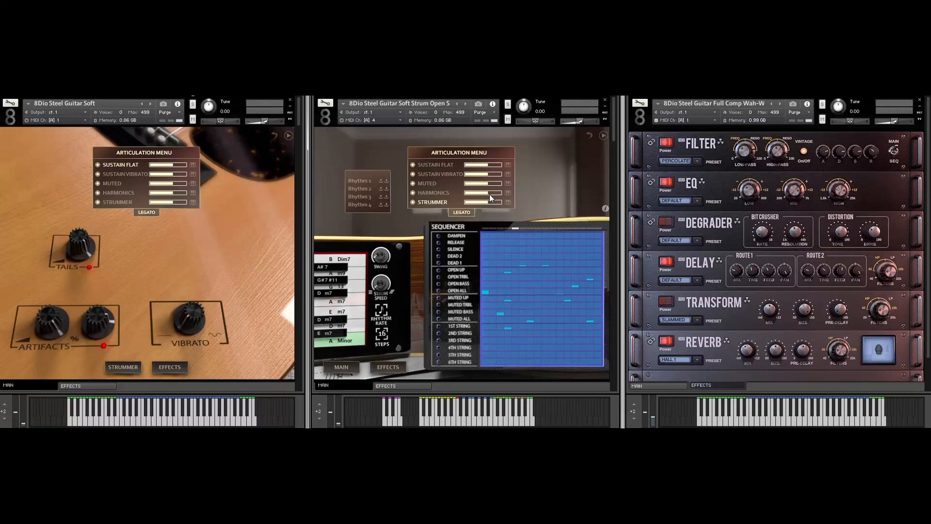
mouse_move(456, 336)
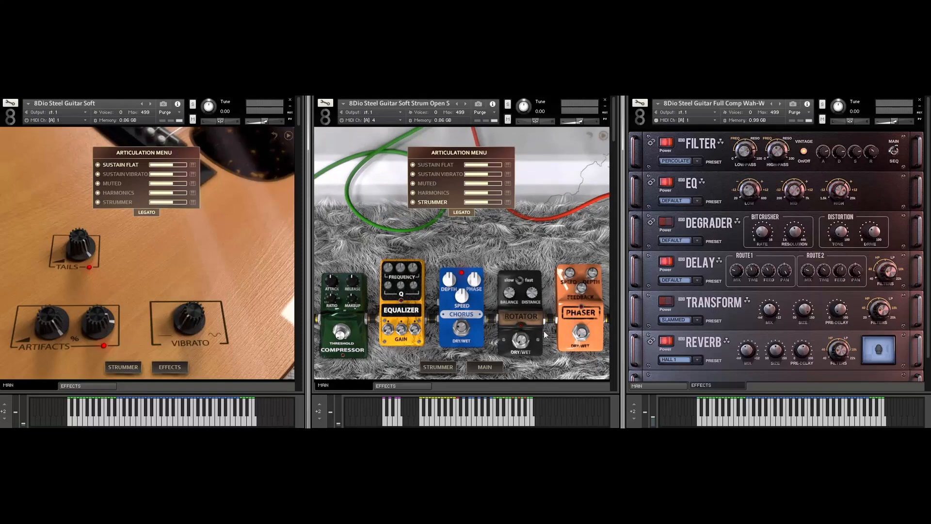
mouse_move(158, 268)
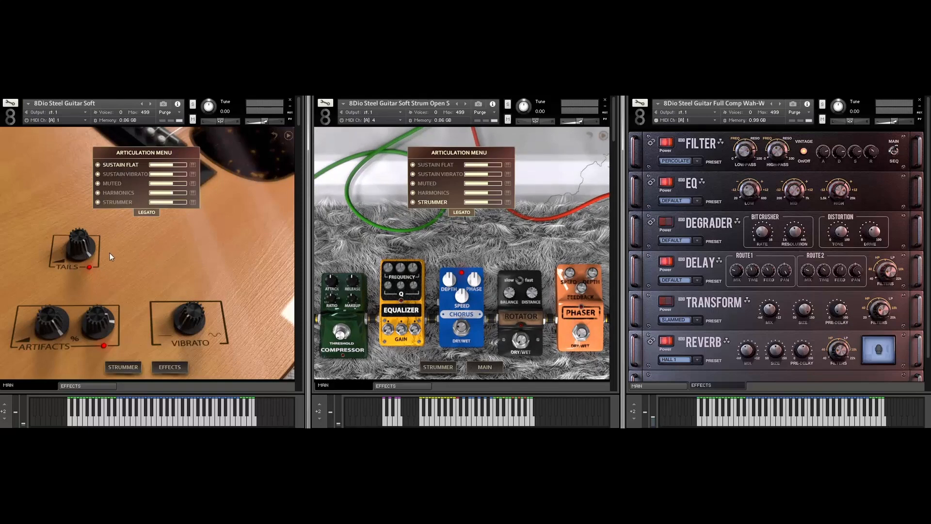
mouse_move(86, 347)
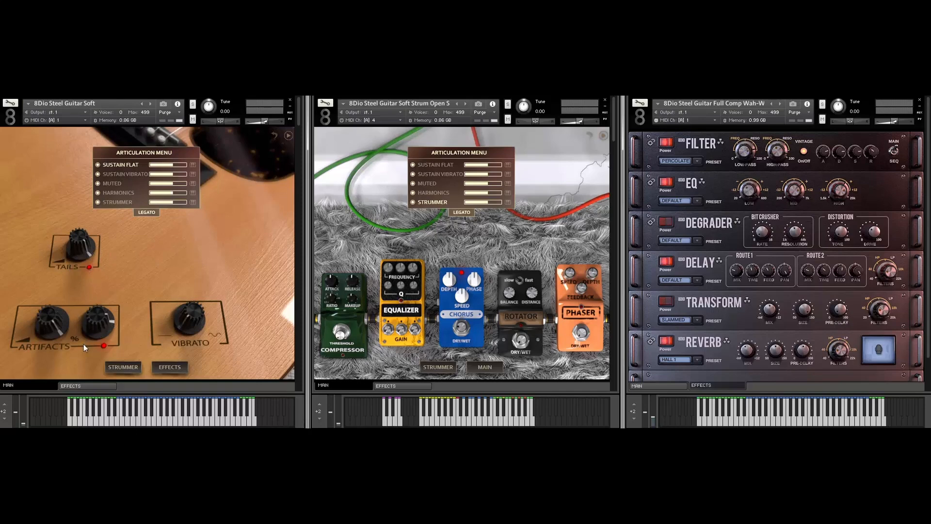
mouse_move(50, 298)
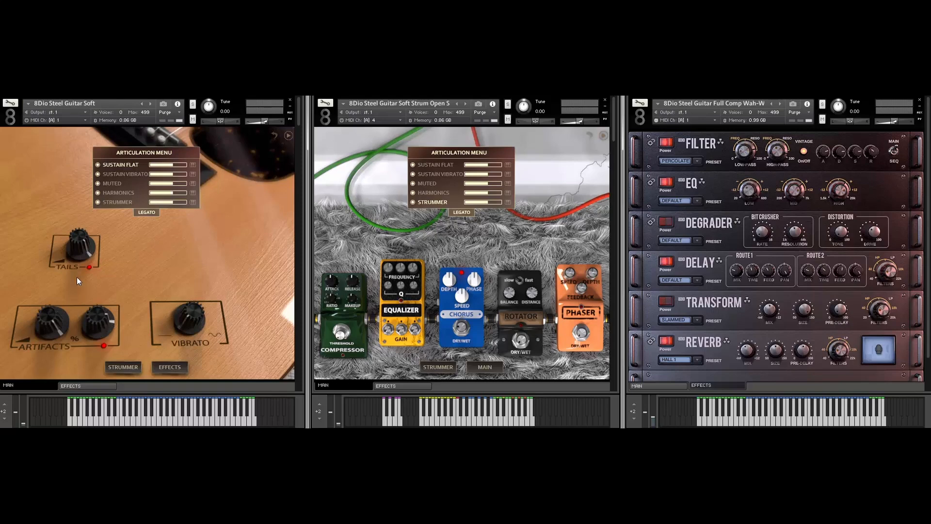
mouse_move(91, 324)
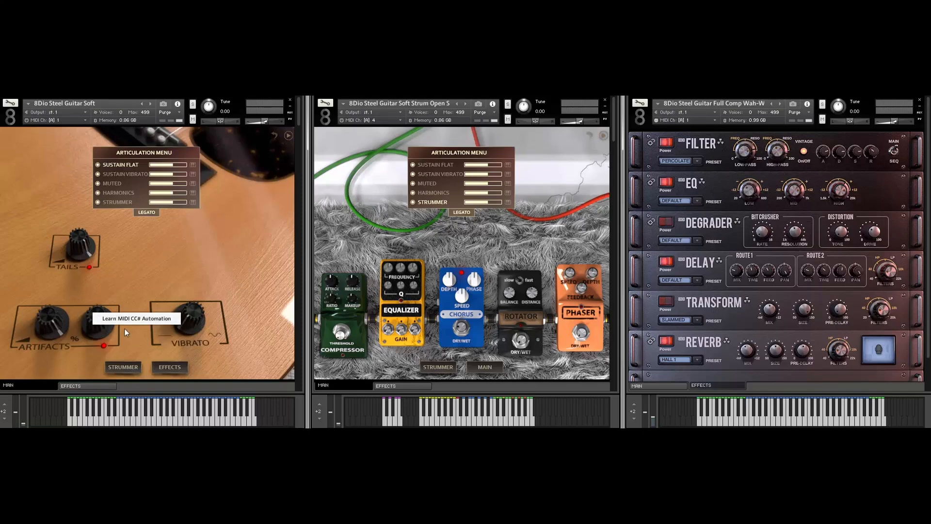
mouse_move(155, 277)
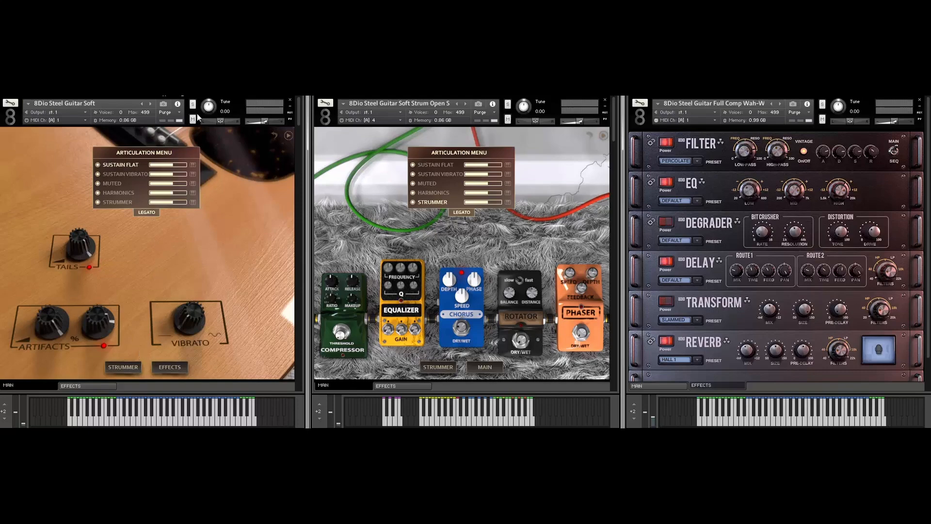
mouse_move(299, 112)
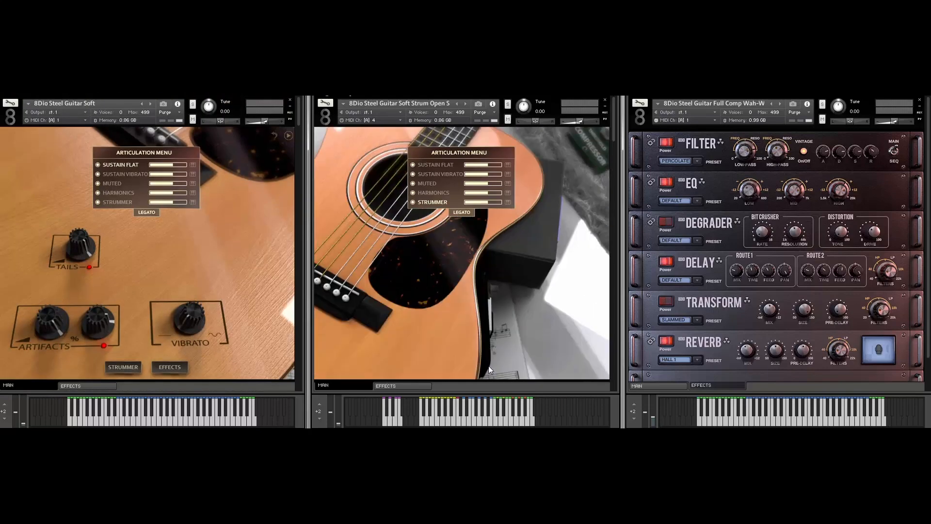
Show the middle Soft Strum instance's main page with Tails, Artifacts and Vibrato knobs.
click(485, 367)
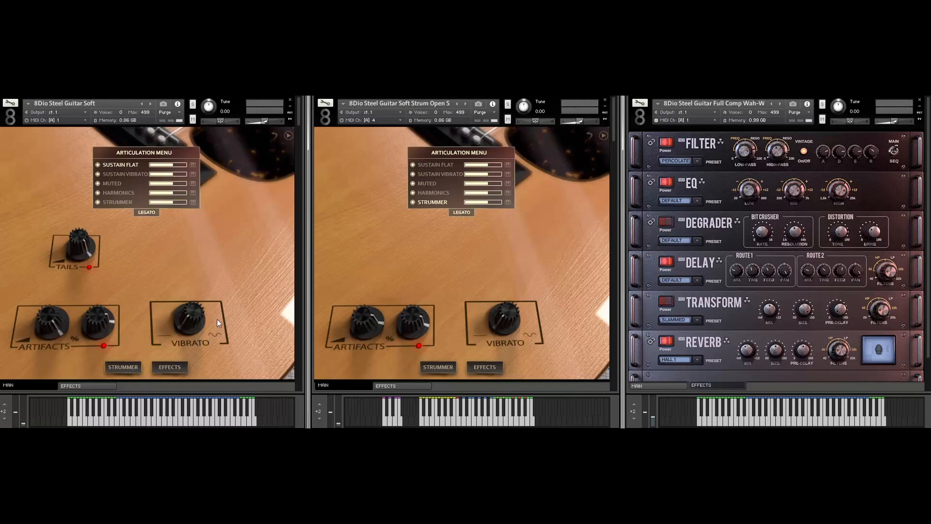
mouse_move(118, 144)
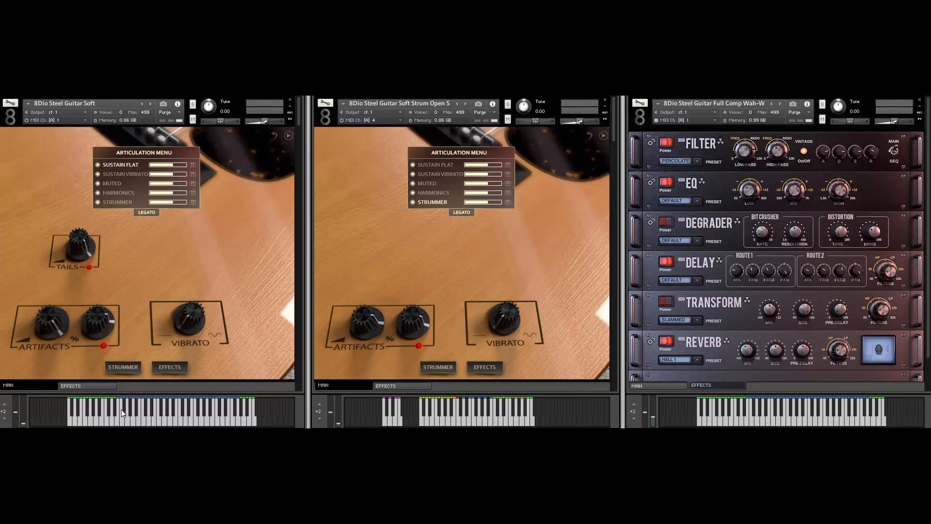
mouse_move(224, 413)
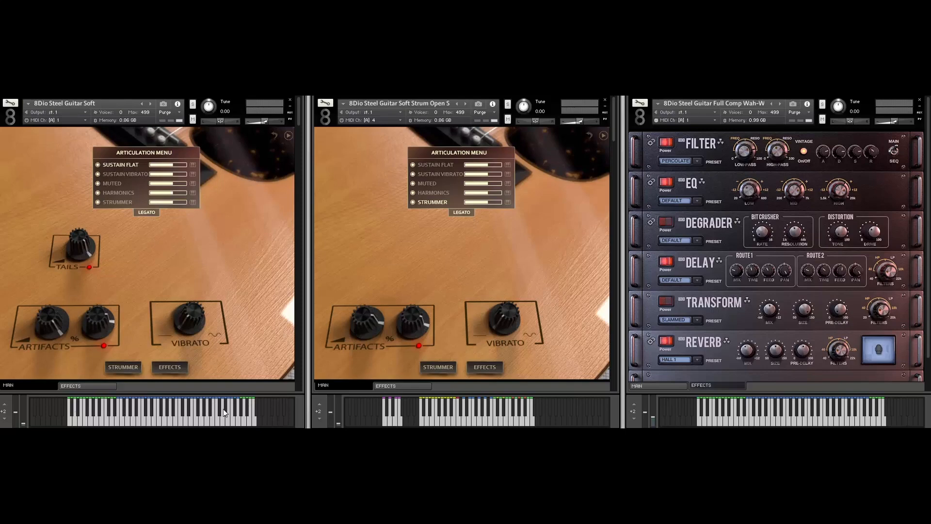
mouse_move(123, 177)
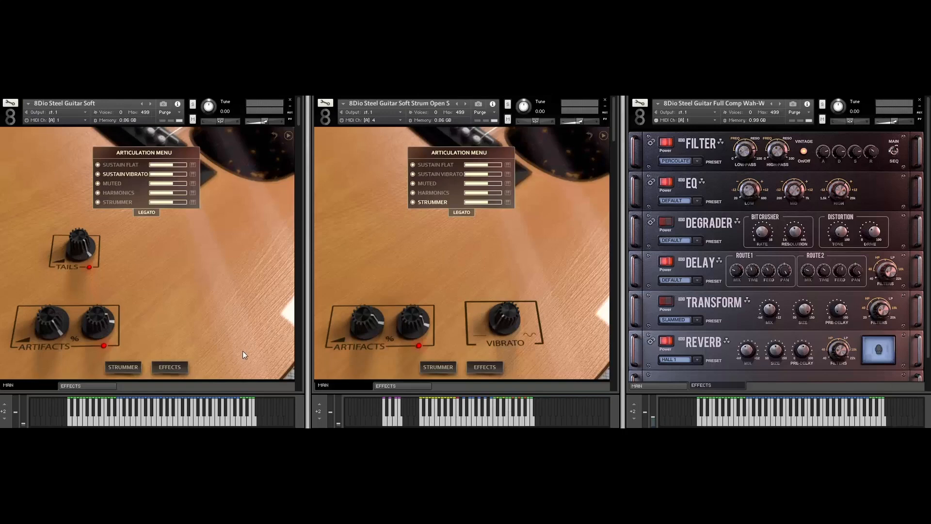
mouse_move(101, 184)
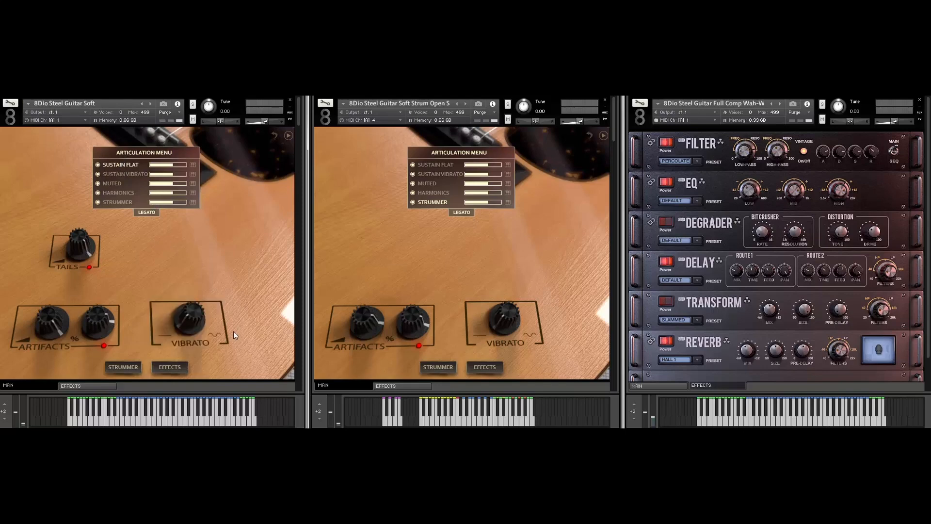
mouse_move(199, 247)
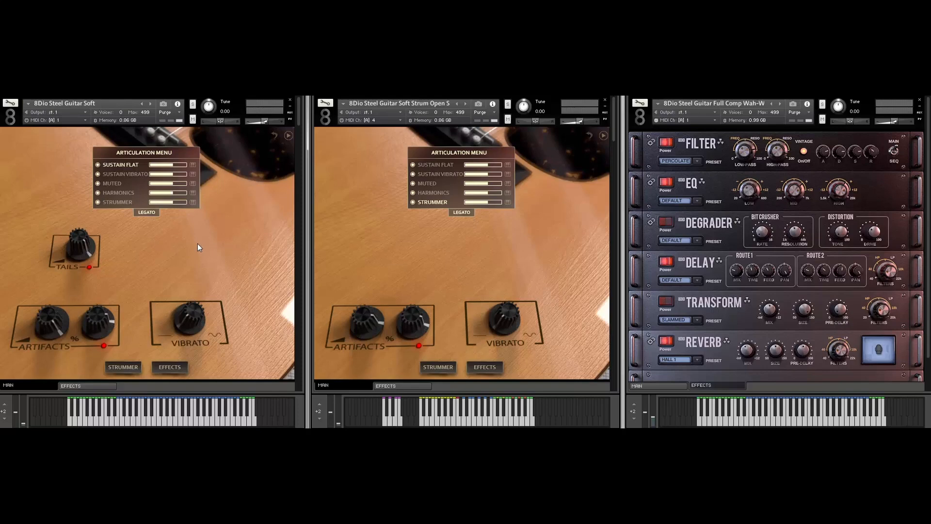
mouse_move(173, 419)
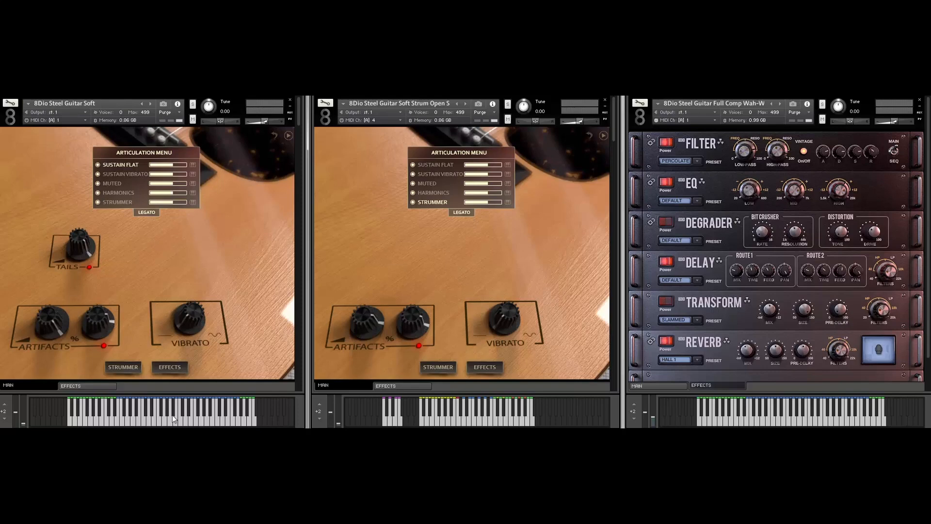
mouse_move(226, 255)
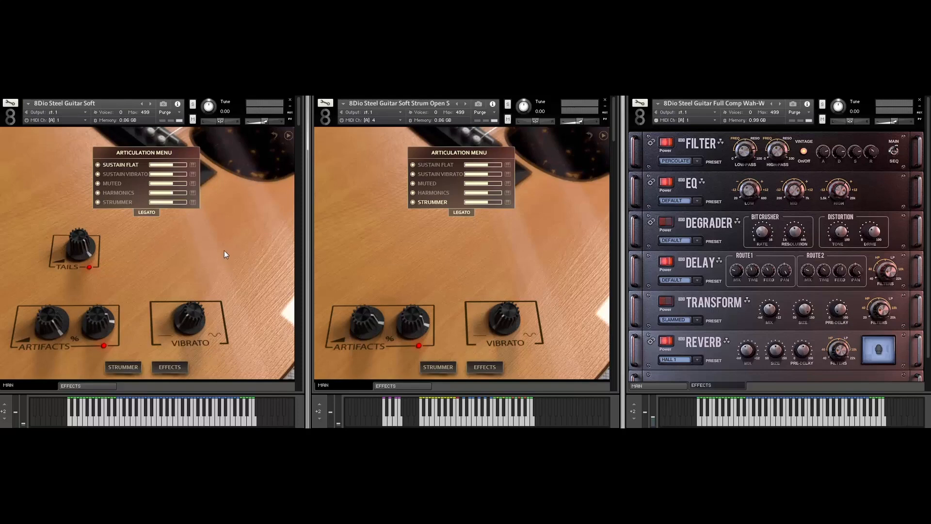
mouse_move(198, 265)
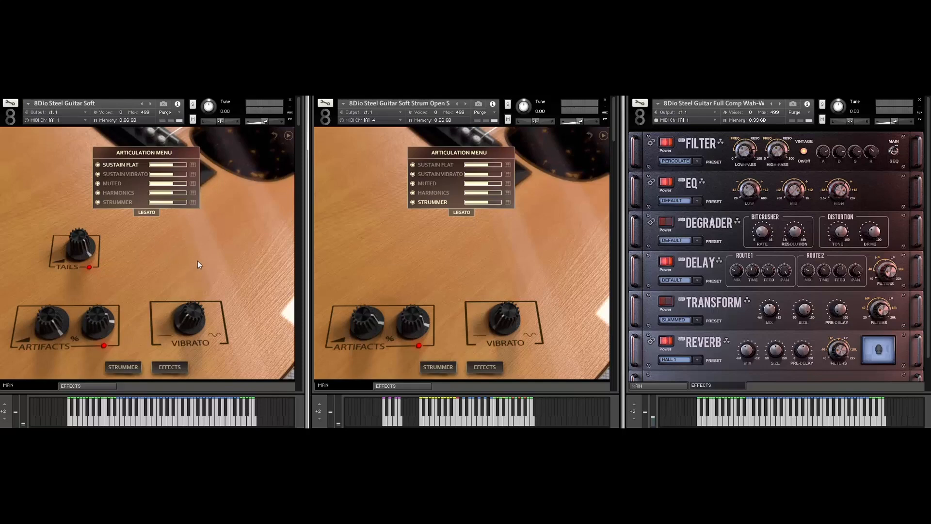
mouse_move(207, 253)
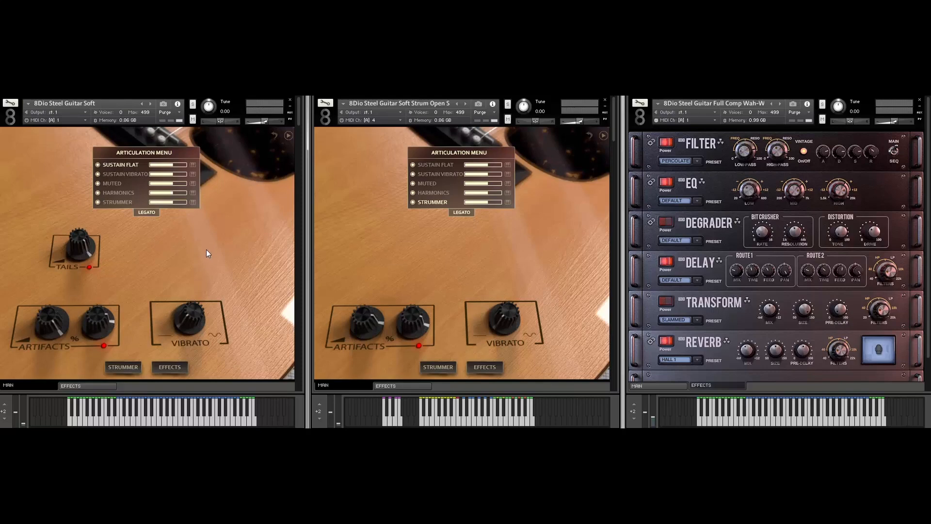
mouse_move(221, 253)
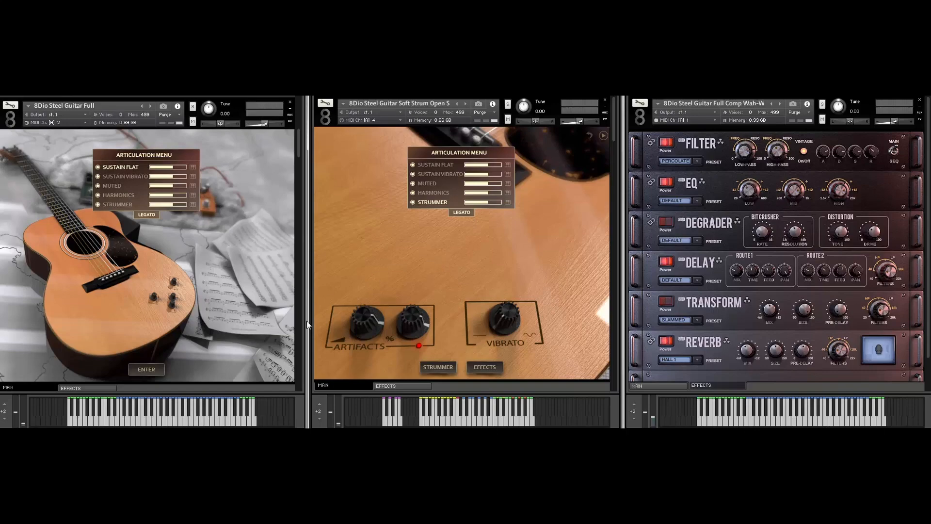
Enter past the Steel Guitar Full splash screen to its Tails, Artifacts and Vibrato controls.
click(146, 369)
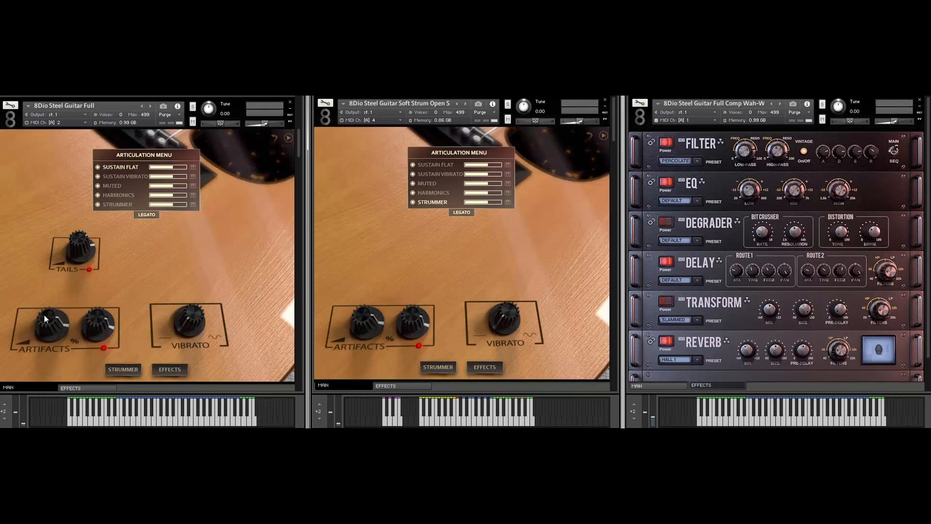
mouse_move(216, 155)
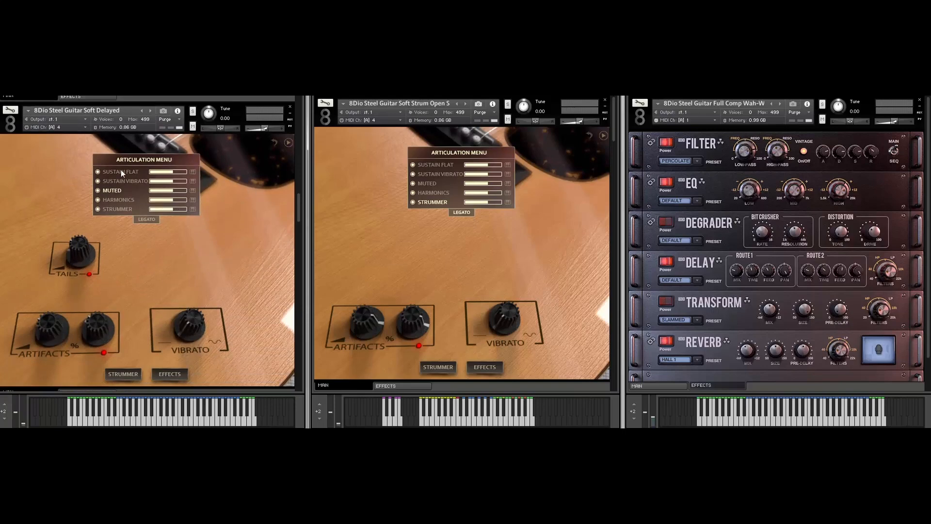
mouse_move(125, 175)
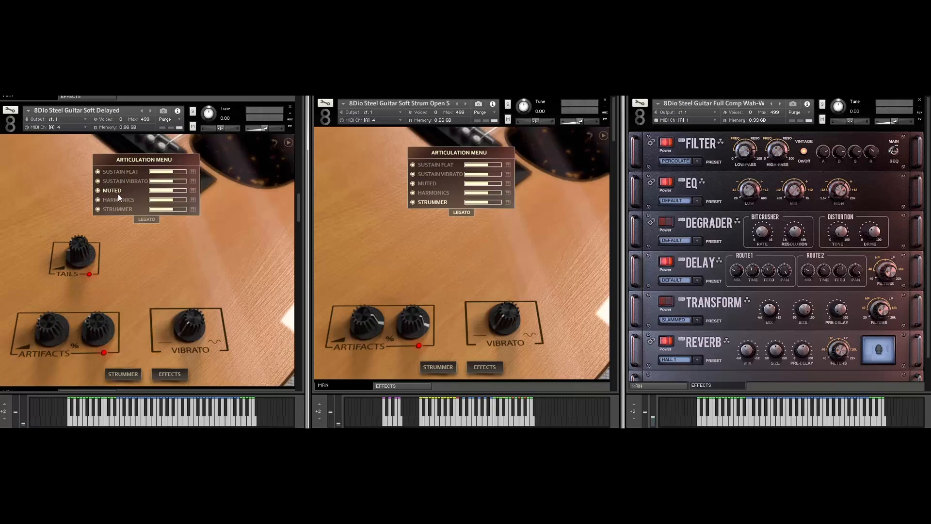
mouse_move(142, 221)
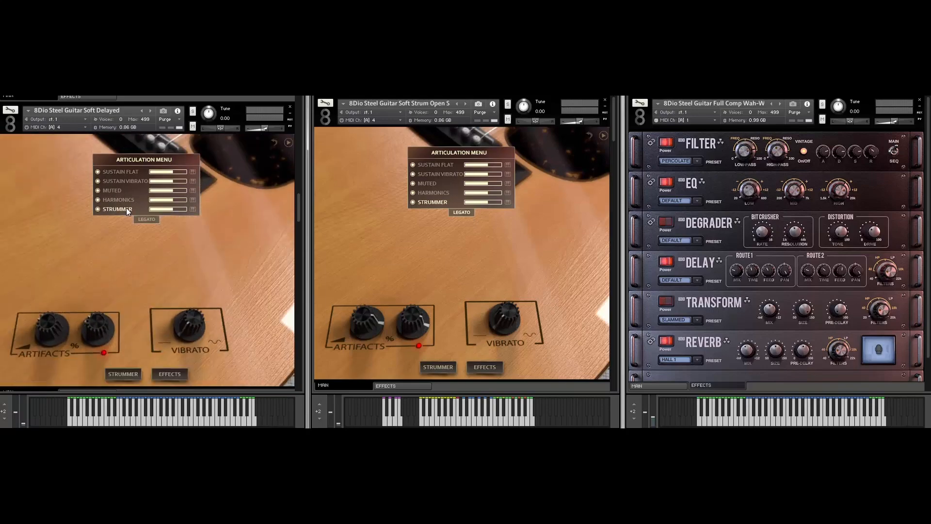
Set the left Steel Guitar Soft Delayed patch's articulation to Muted.
click(123, 375)
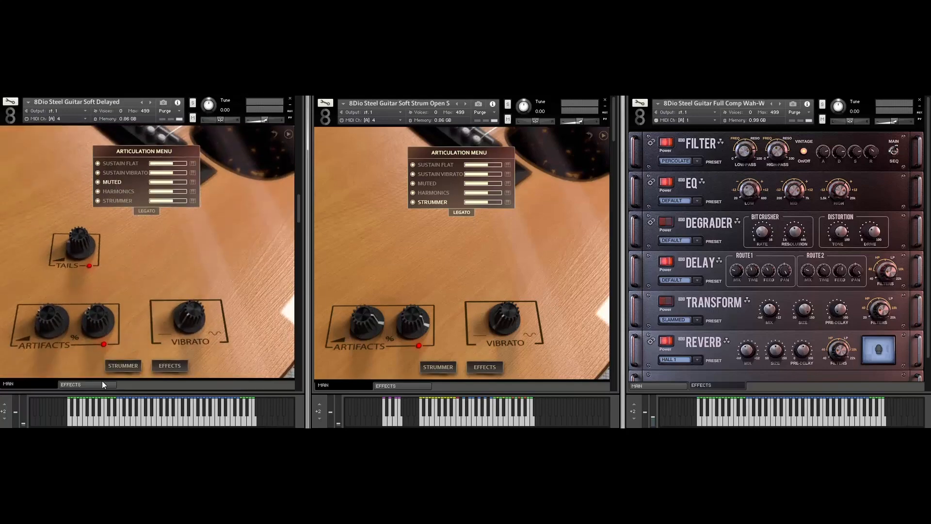
click(70, 384)
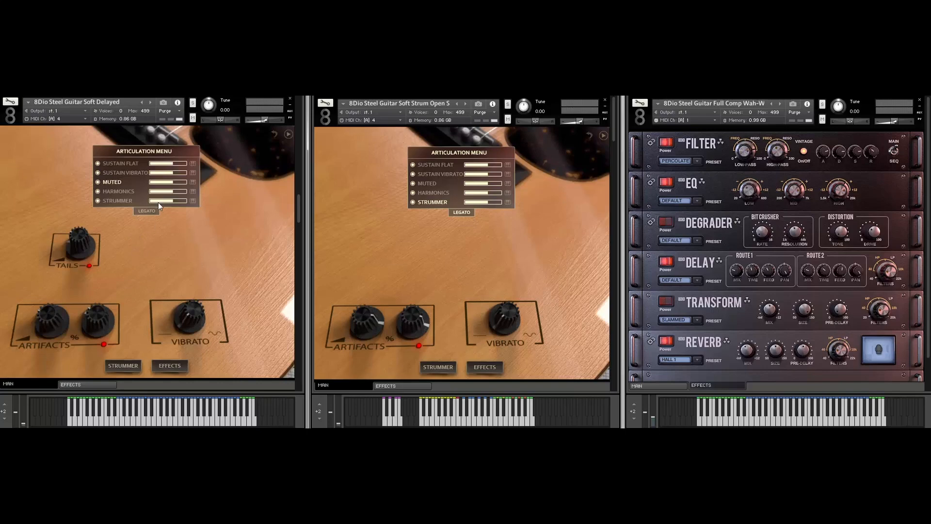
mouse_move(221, 160)
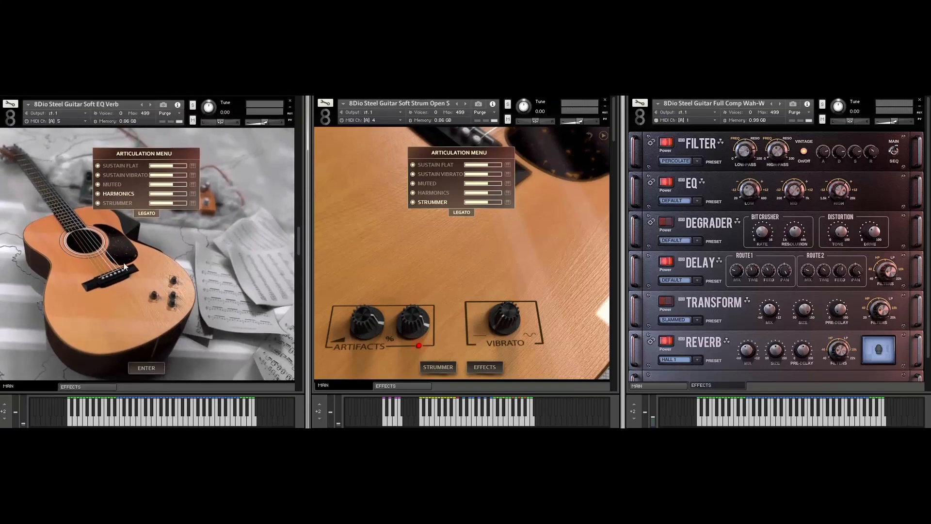
mouse_move(187, 312)
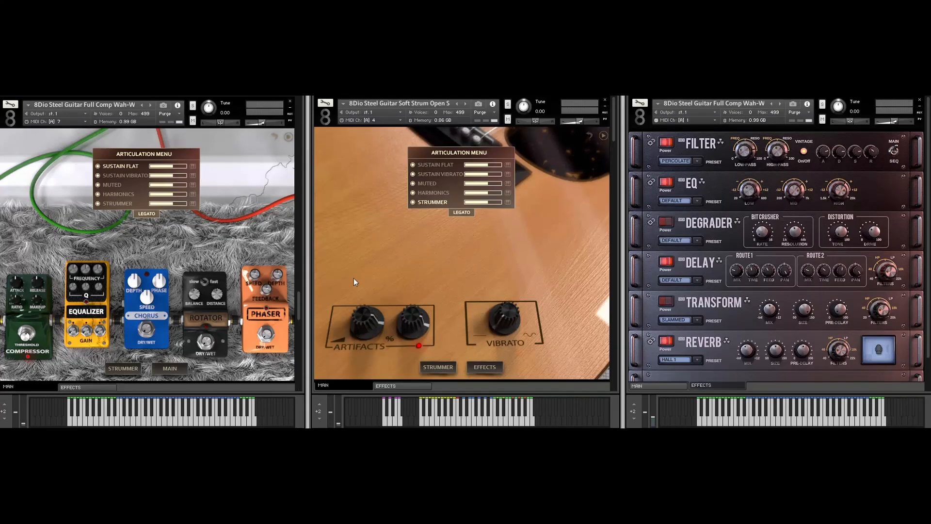
mouse_move(206, 217)
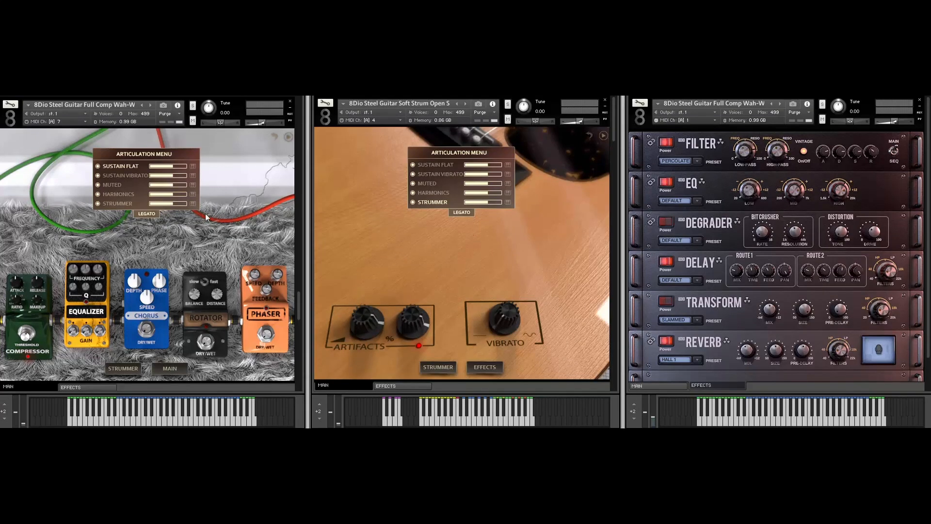
mouse_move(118, 171)
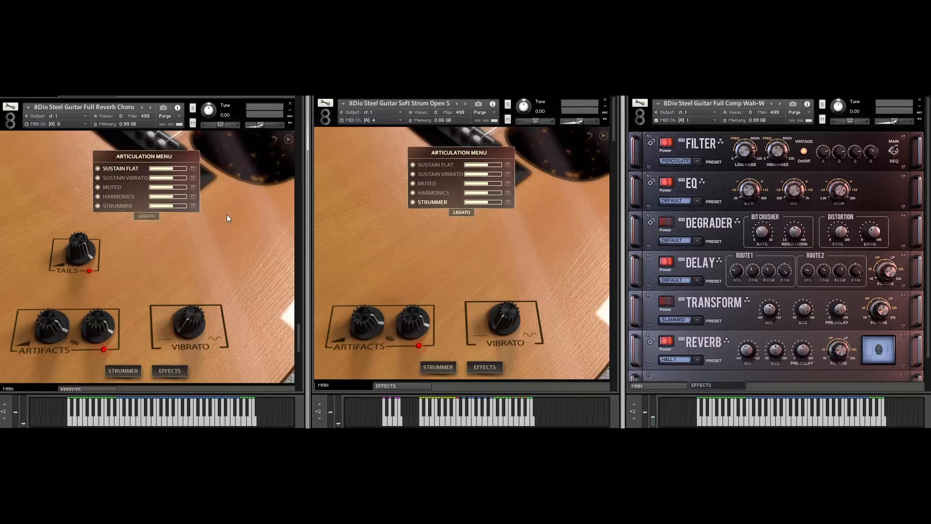
mouse_move(96, 238)
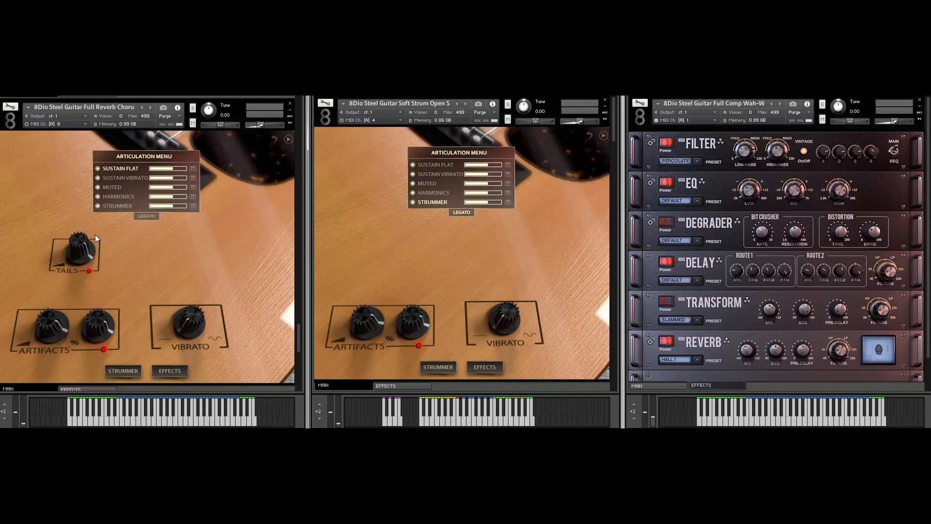
mouse_move(162, 216)
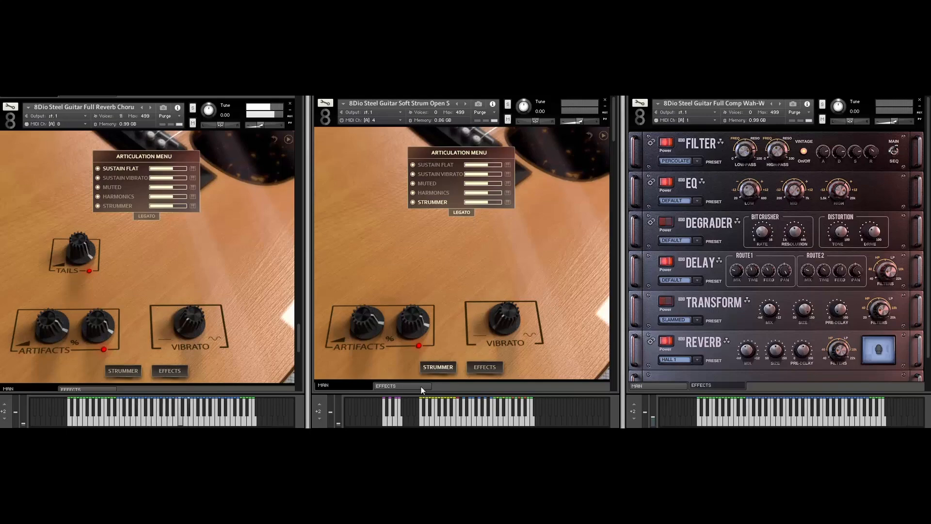
Show the middle Soft Strum guitar's strum sequencer via STRUMMER.
click(437, 366)
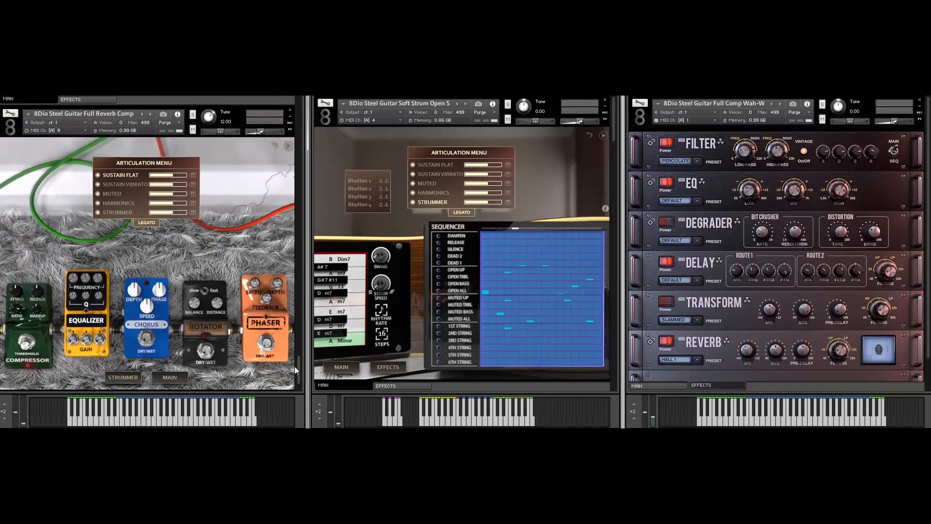
mouse_move(166, 173)
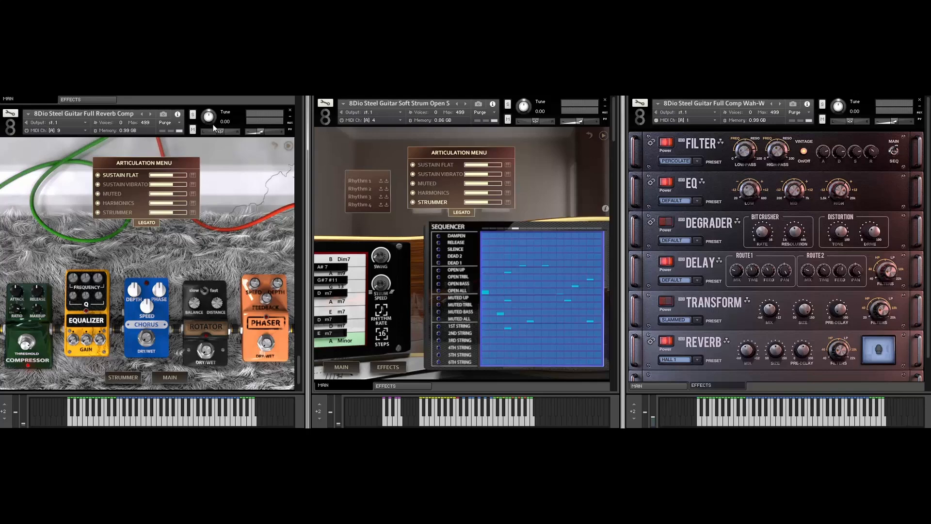
mouse_move(215, 123)
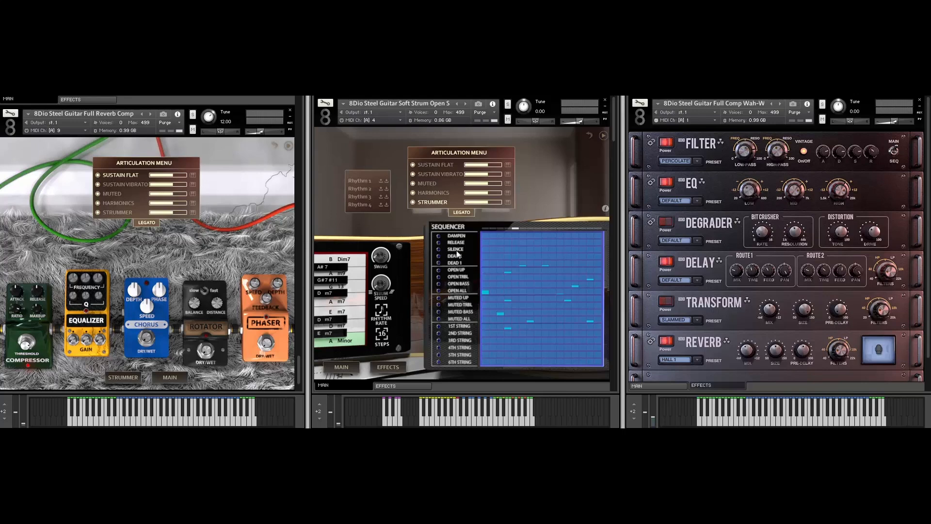
mouse_move(503, 239)
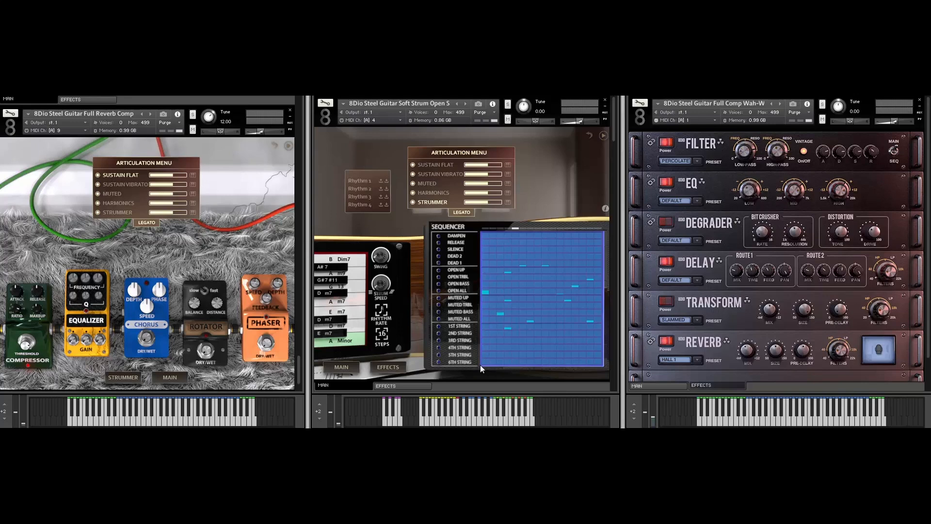
mouse_move(562, 340)
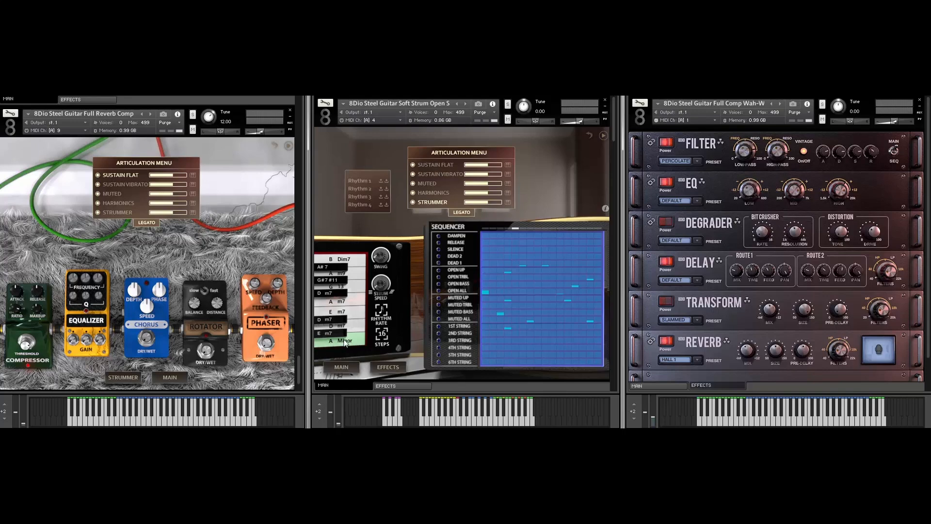
Browse the chord type list for one of the middle instance's chord slots.
click(343, 341)
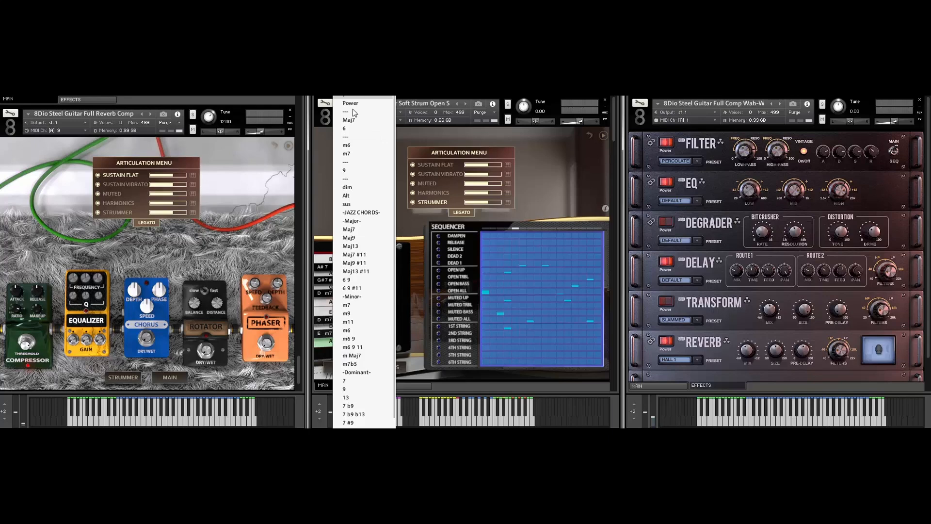
scroll(down, 3)
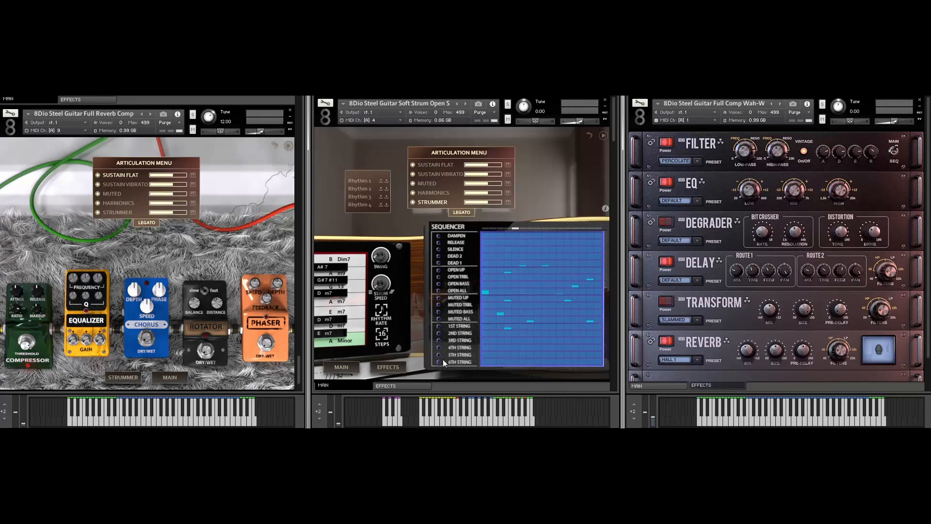
mouse_move(407, 348)
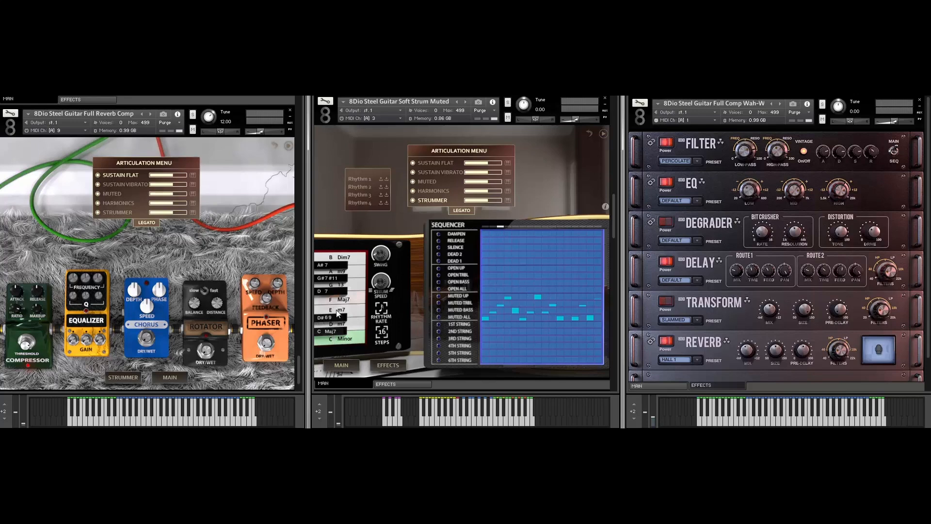
Set the E chord of the middle instance's progression to m7.
click(329, 330)
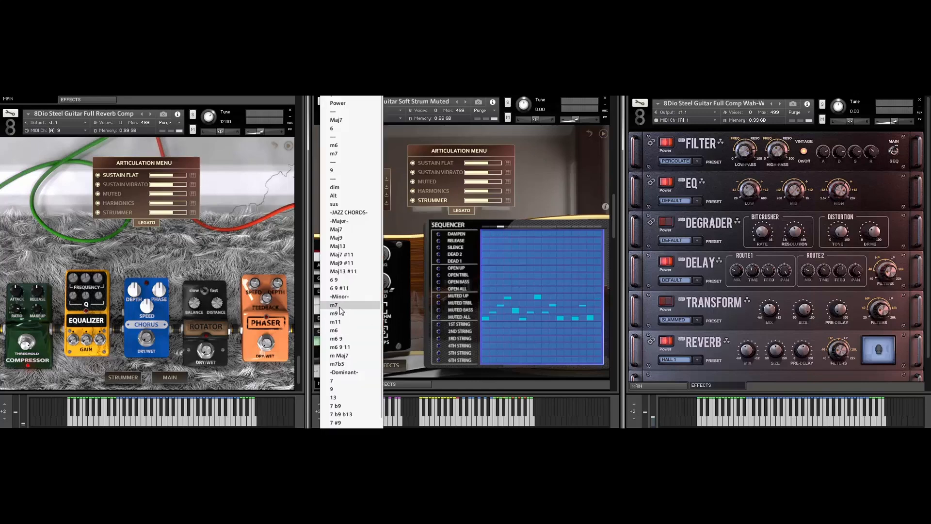
click(334, 305)
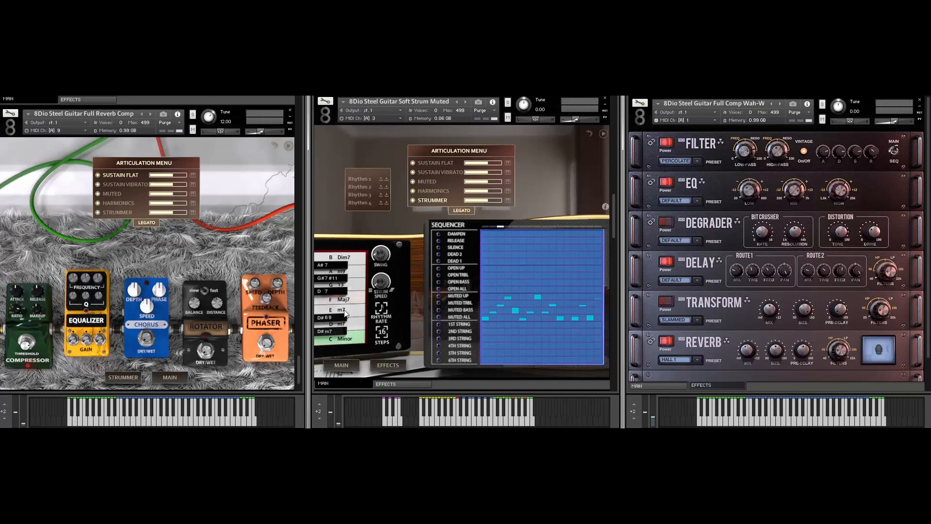
mouse_move(613, 214)
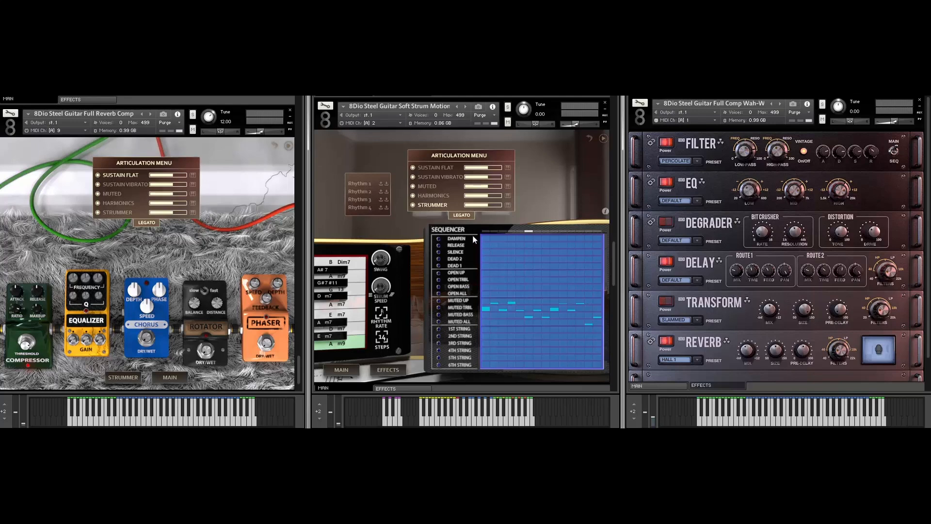
mouse_move(504, 264)
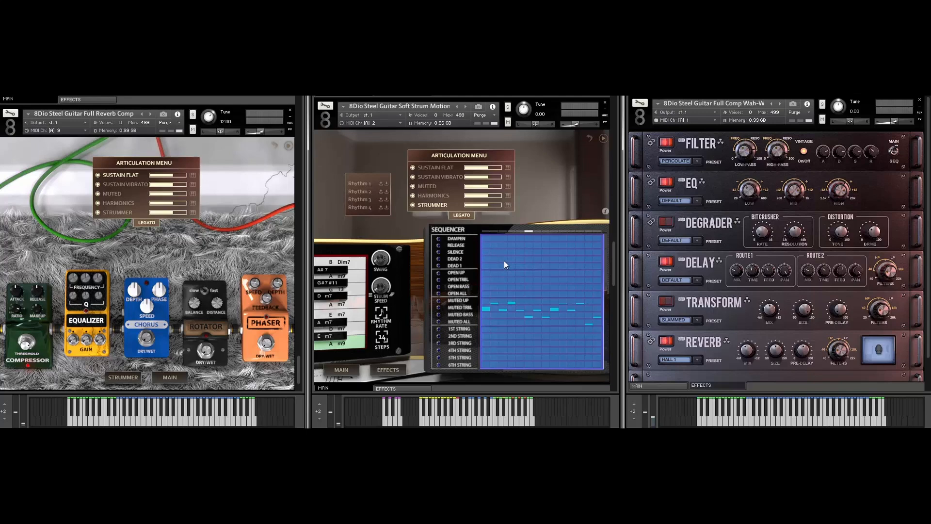
mouse_move(529, 265)
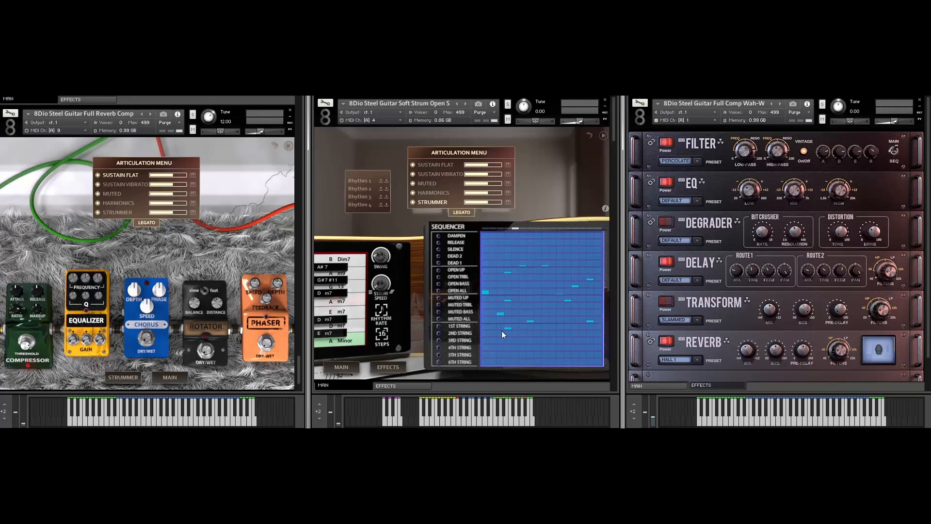
mouse_move(580, 326)
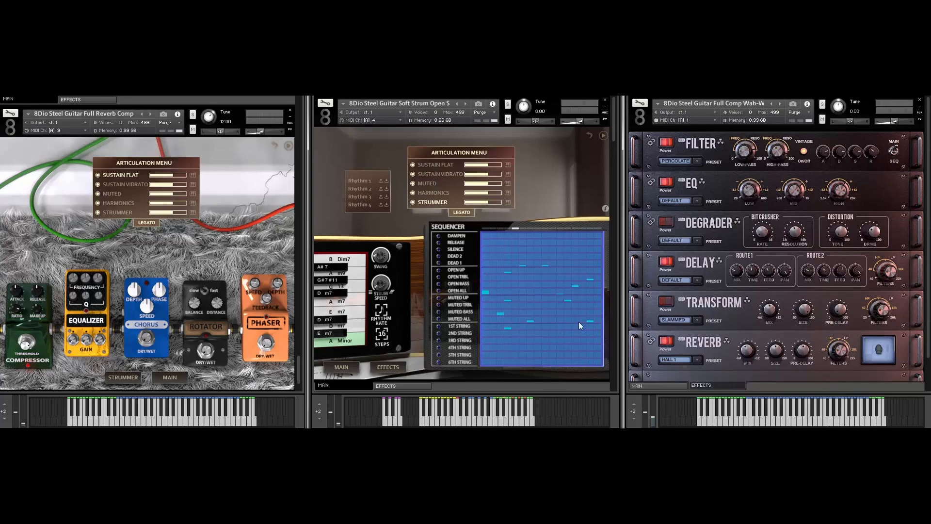
mouse_move(599, 281)
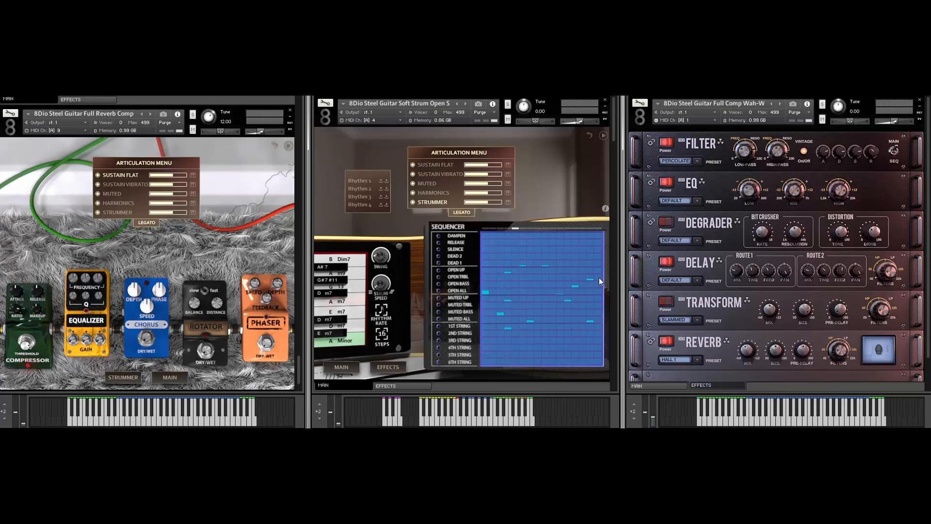
mouse_move(562, 316)
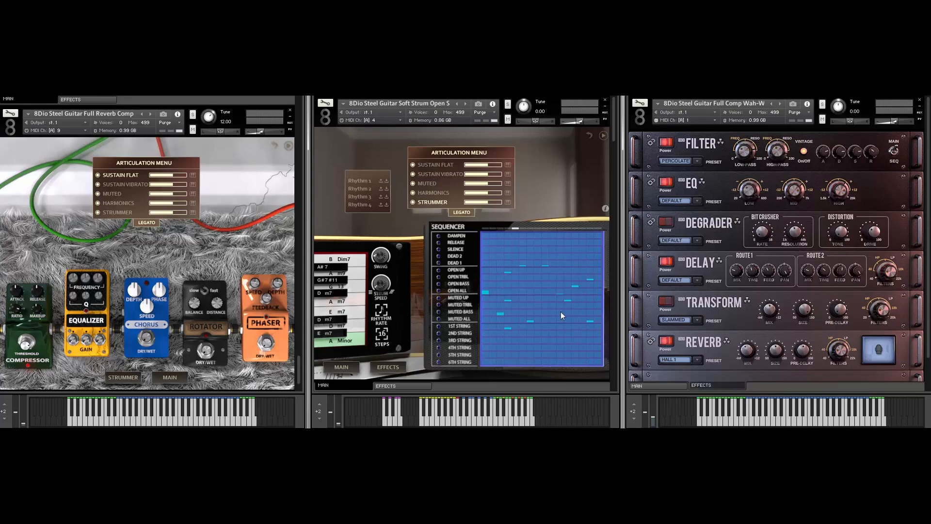
mouse_move(556, 321)
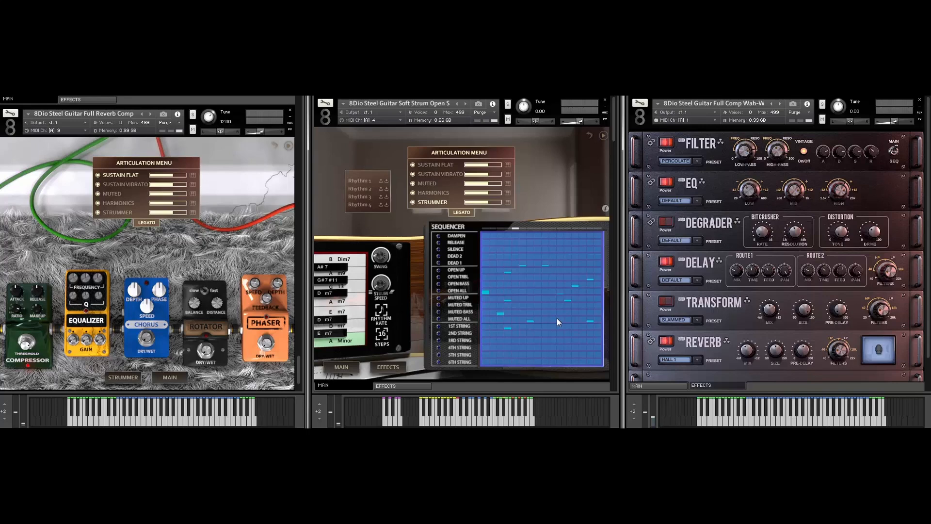
mouse_move(419, 330)
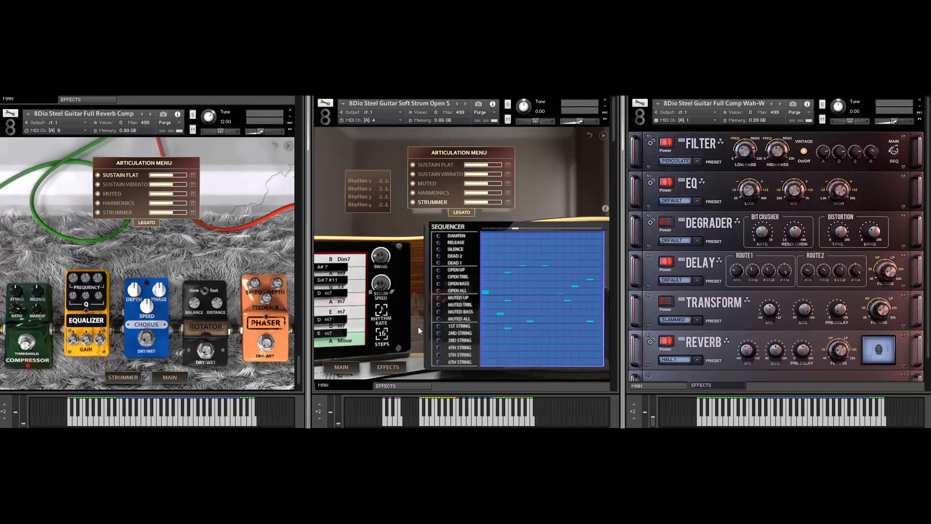
mouse_move(453, 264)
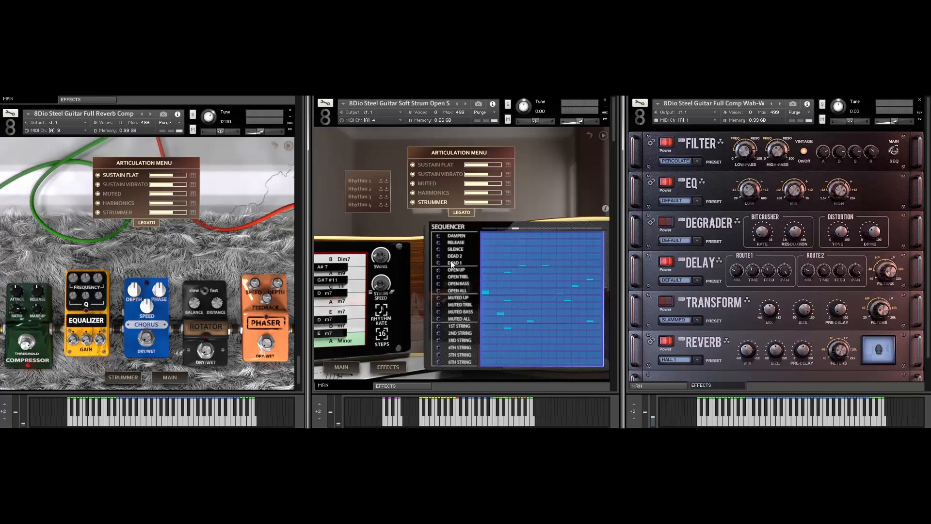
mouse_move(564, 316)
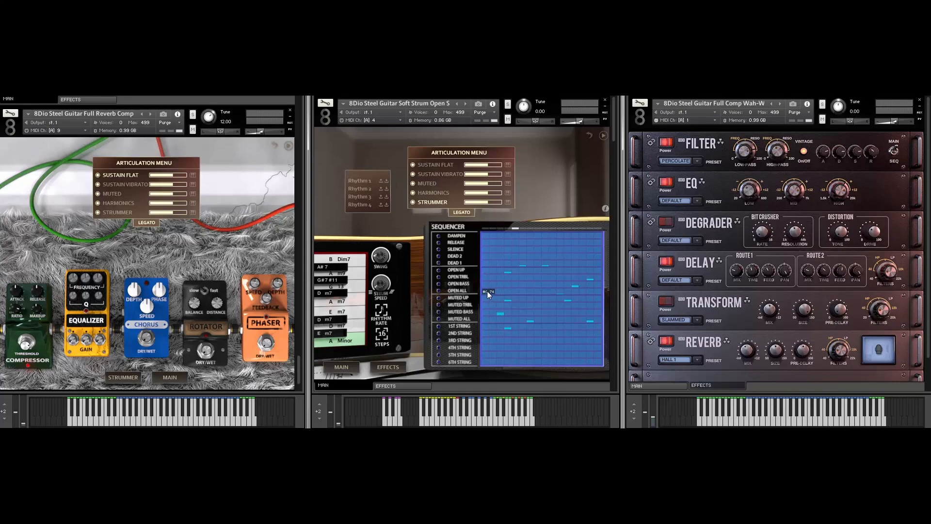
Toggle a step in the middle instance's strum sequencer grid between open and dead rows.
click(487, 291)
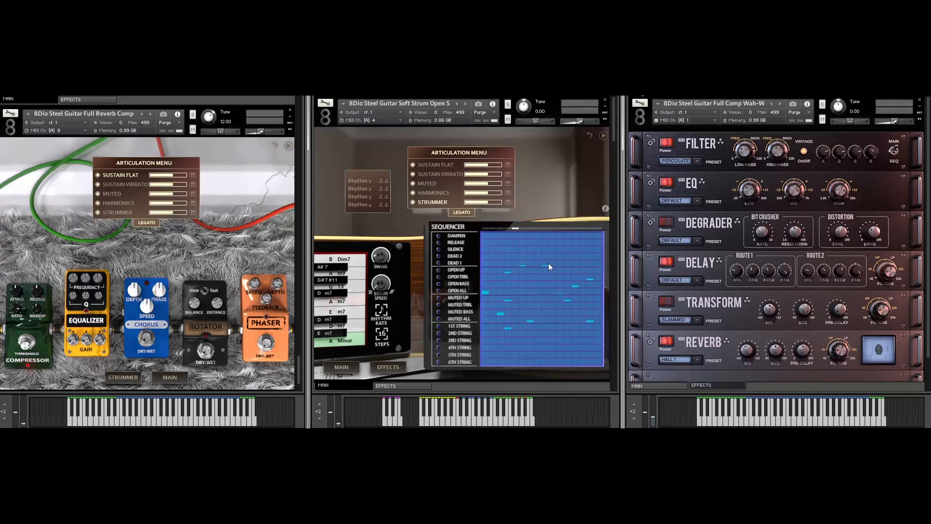
mouse_move(471, 315)
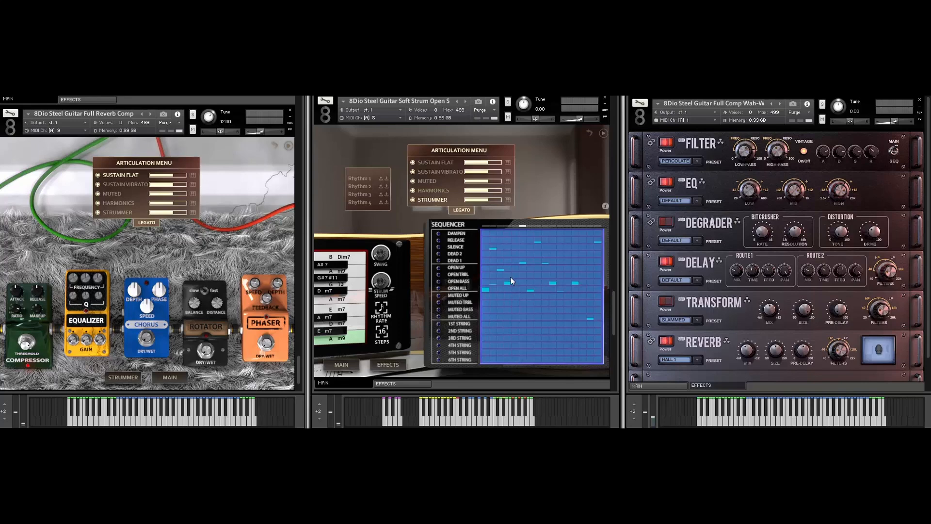
mouse_move(541, 333)
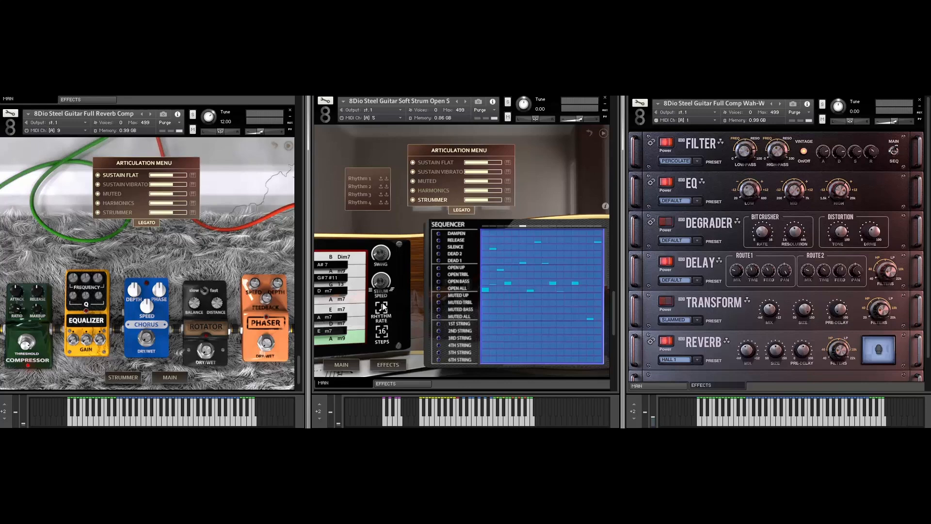
mouse_move(537, 246)
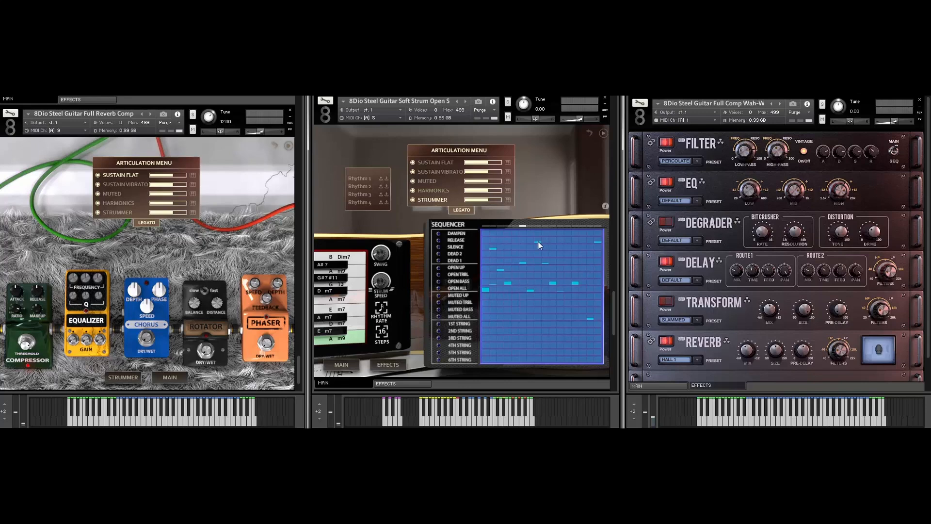